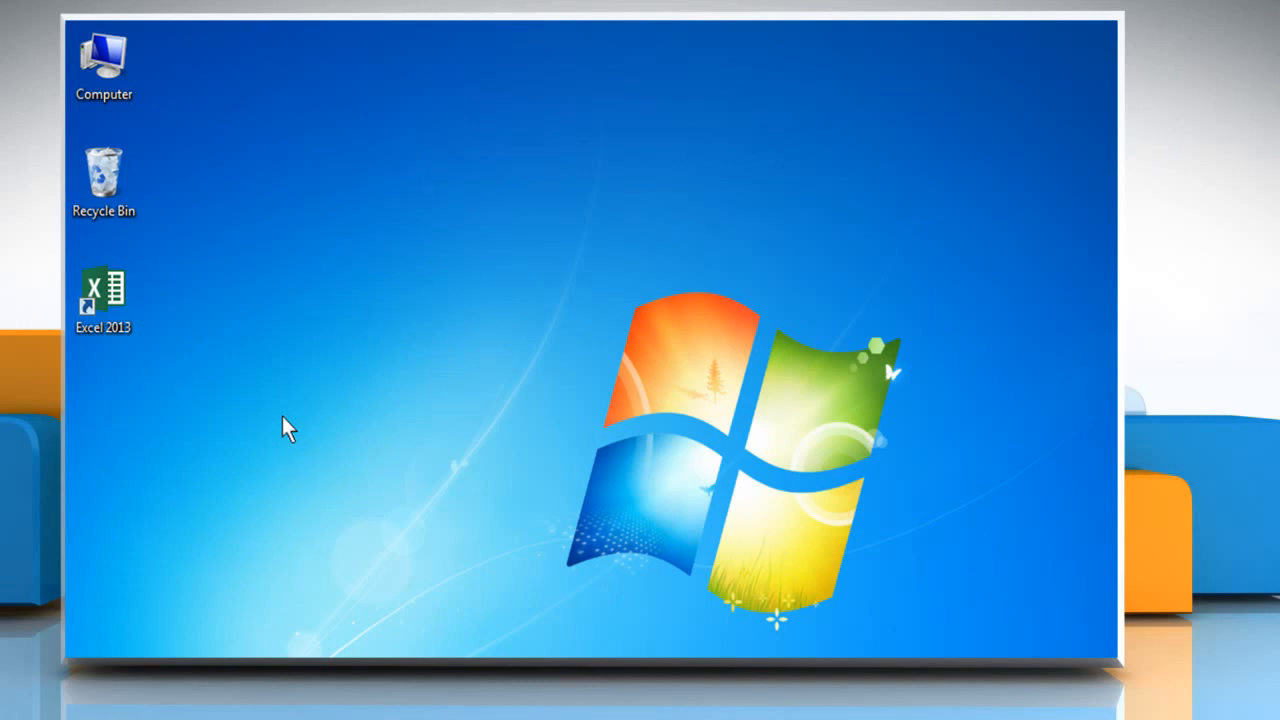
Launch Excel from the desktop shortcut and open Sample Sheet_04 from the Recent list.
right_click(104, 296)
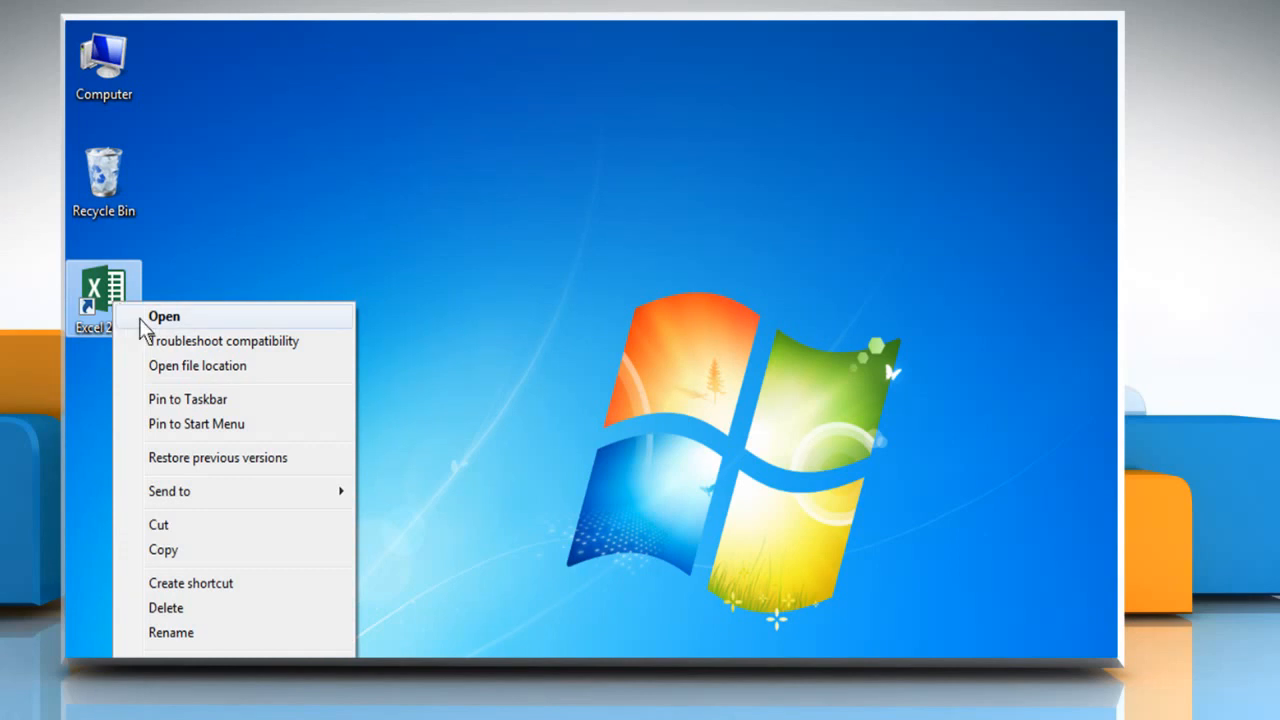
left_click(164, 316)
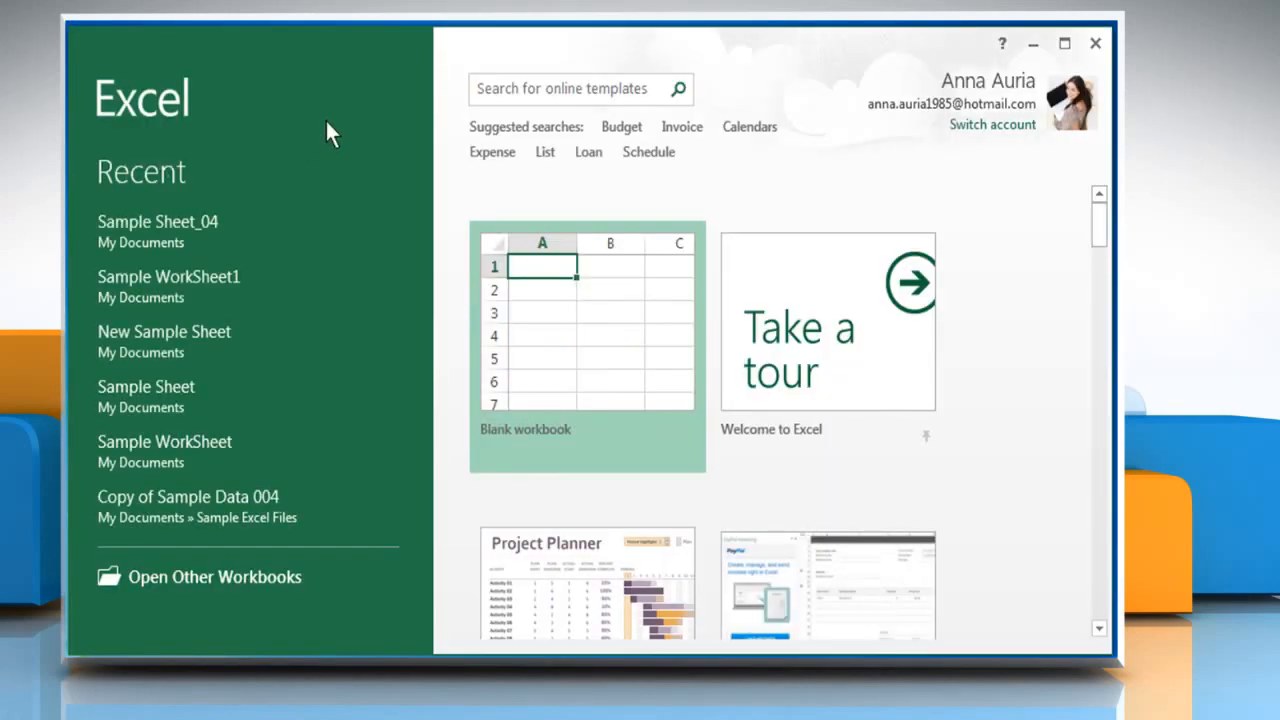
left_click(156, 220)
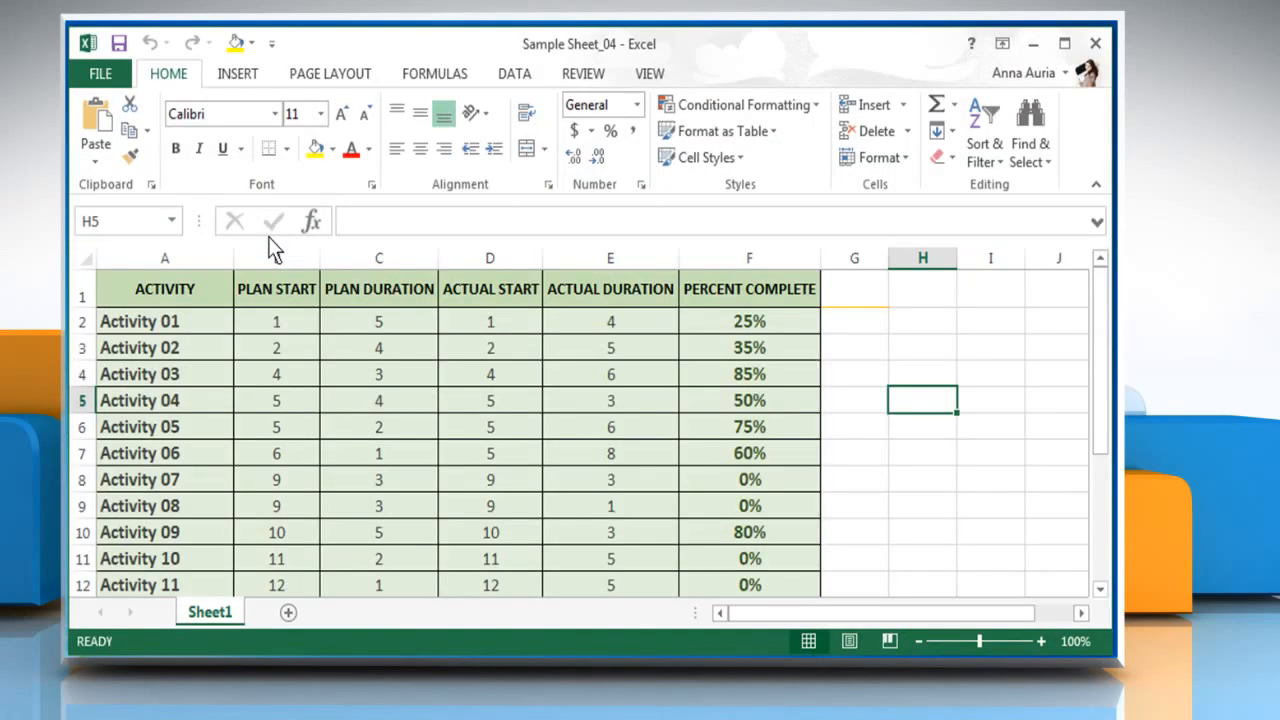
Insert a blank 2-D Stacked Bar chart (Chart 1) from the INSERT ribbon.
left_click(236, 72)
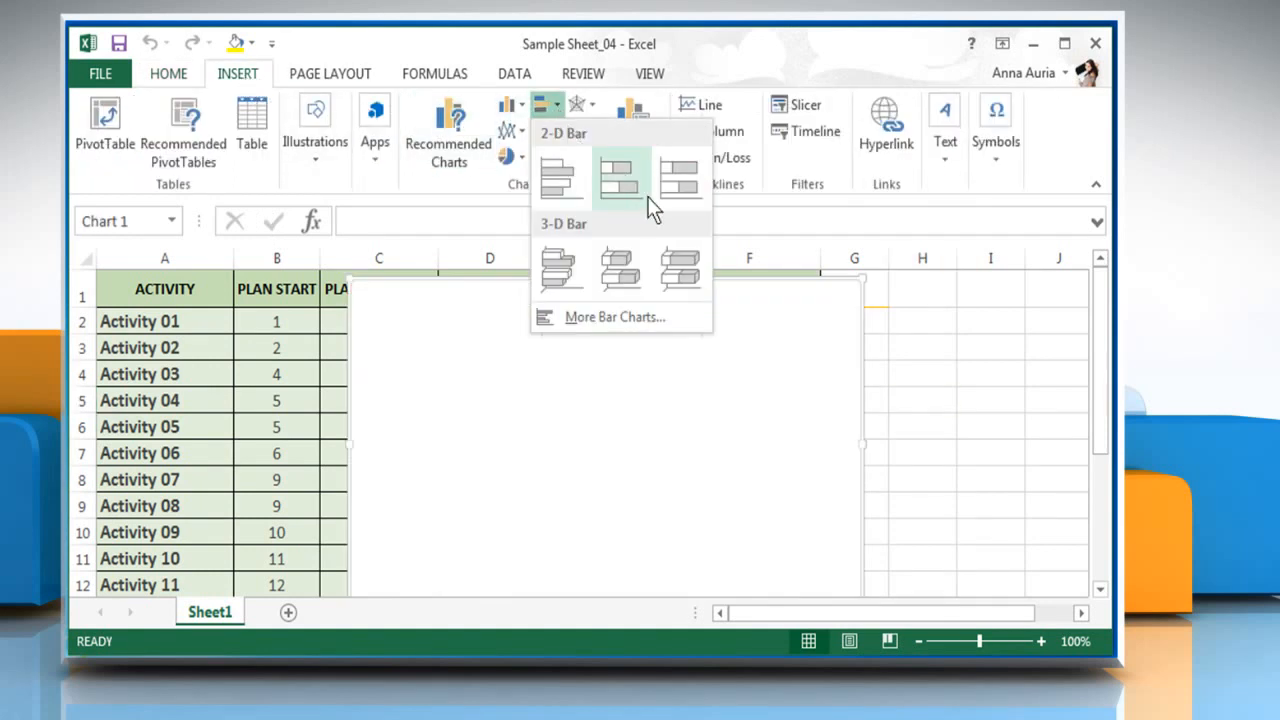
left_click(622, 178)
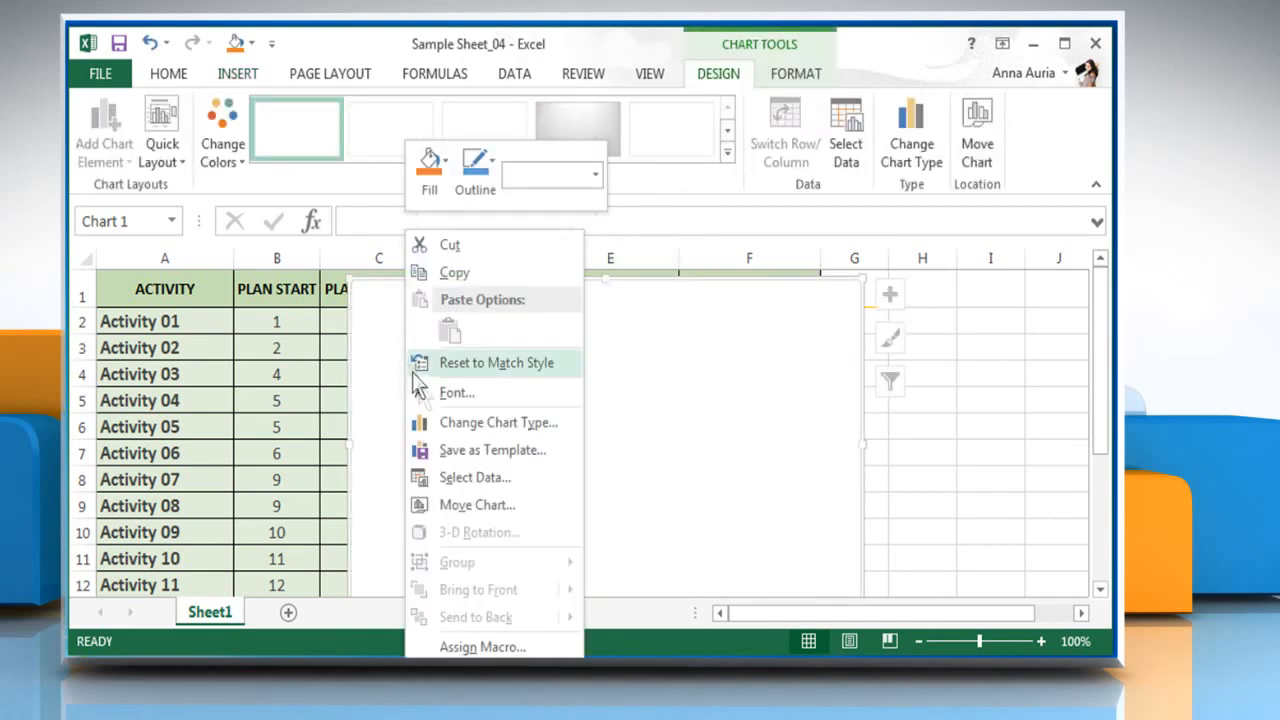
Set the chart data range to B1:C17, the PLAN START and PLAN DURATION columns.
left_click(476, 476)
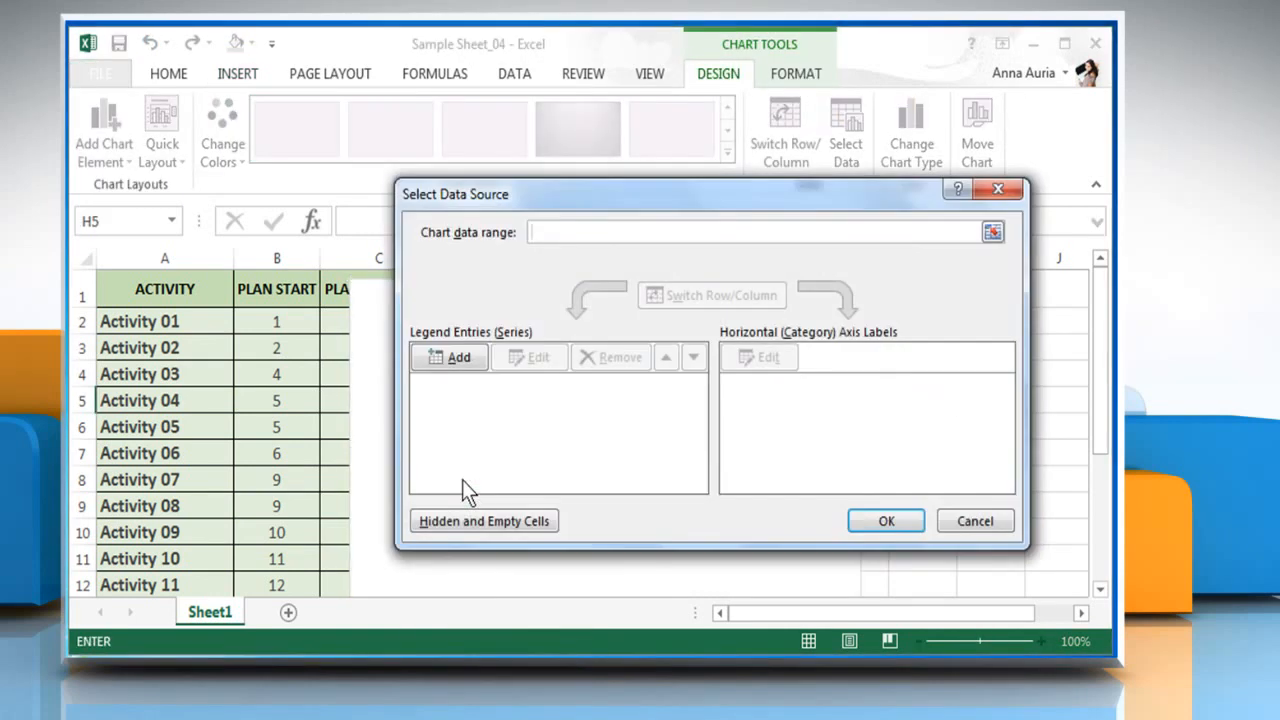
left_click(992, 232)
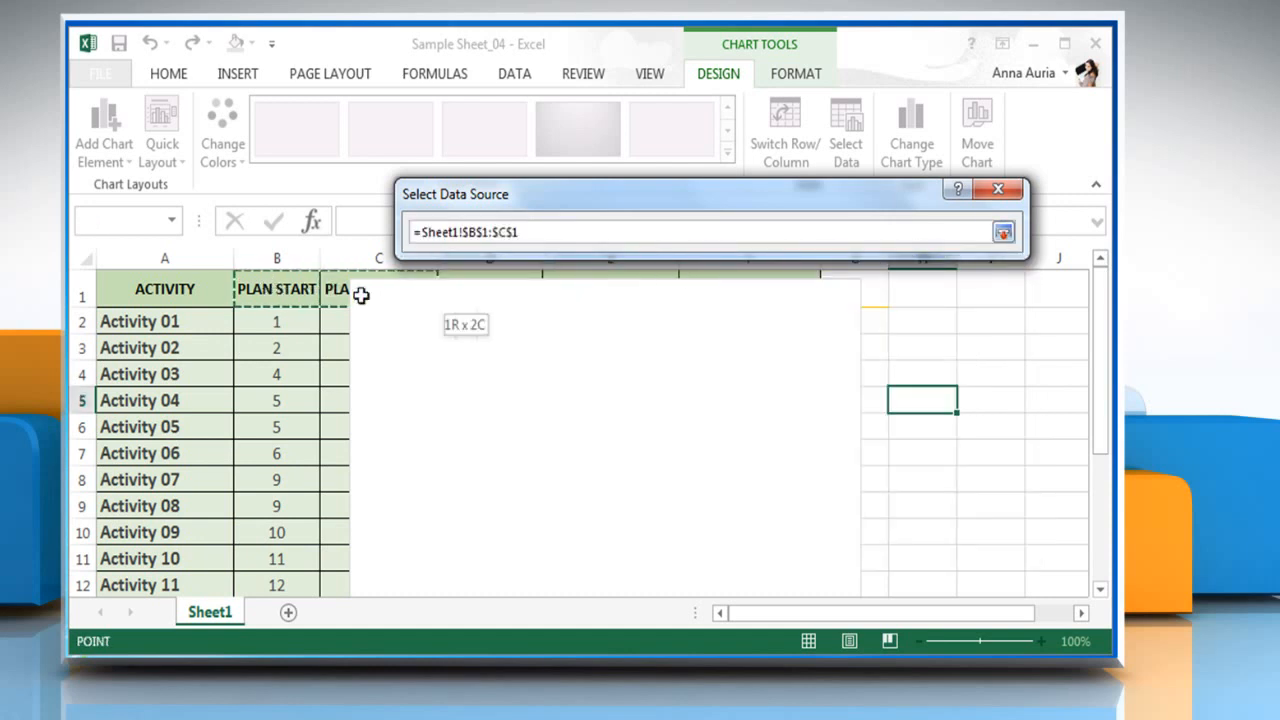
left_click_drag(360, 296, 344, 548)
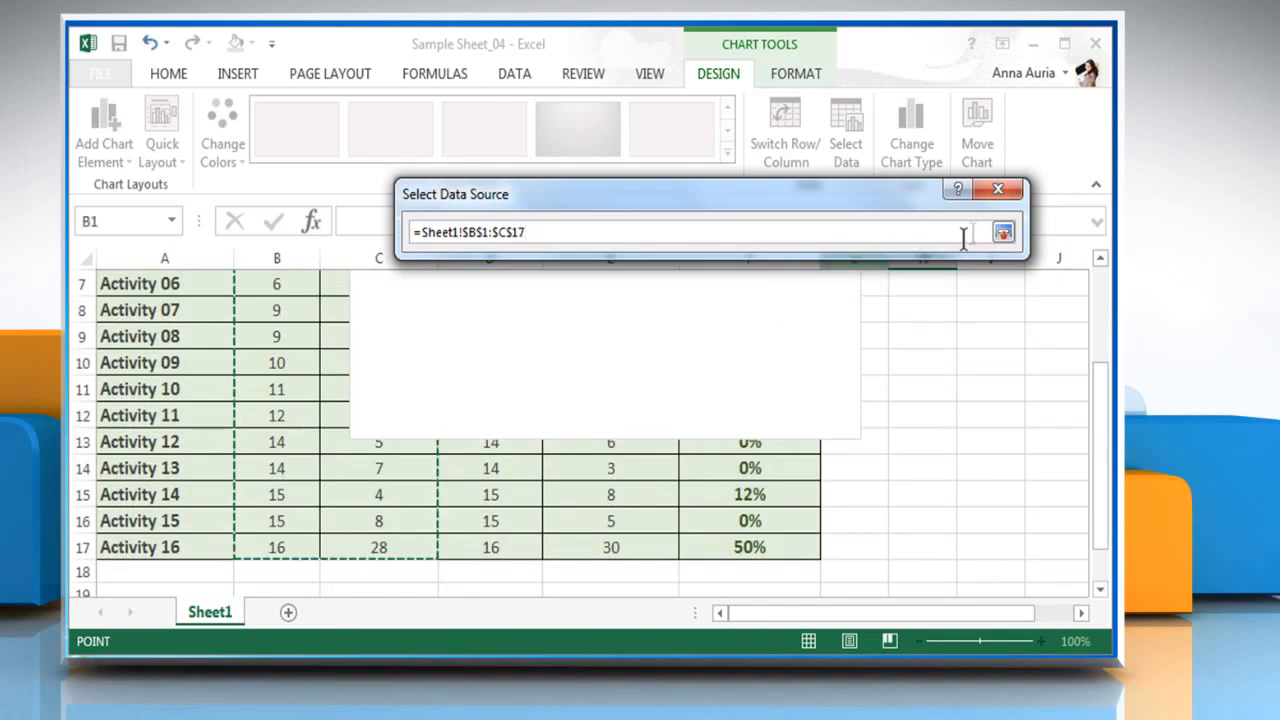
left_click(1004, 232)
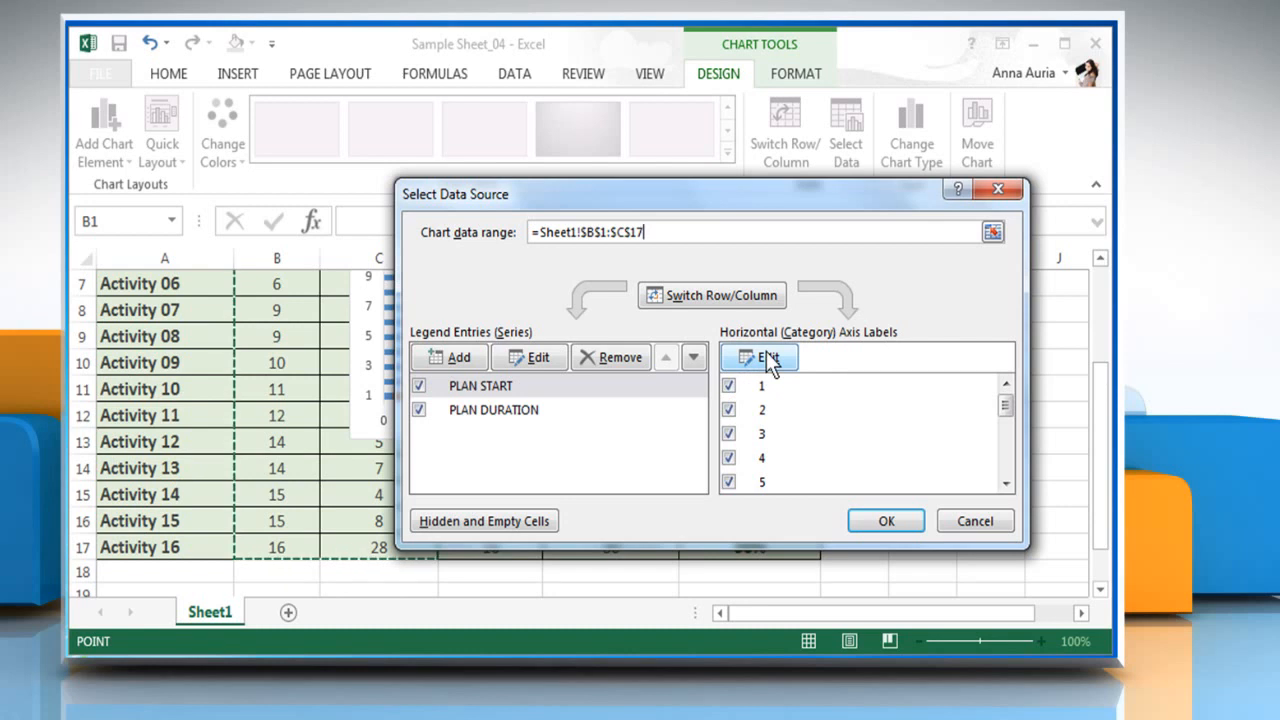
Use the activity names in A2:A17 as the horizontal category axis labels.
left_click(760, 356)
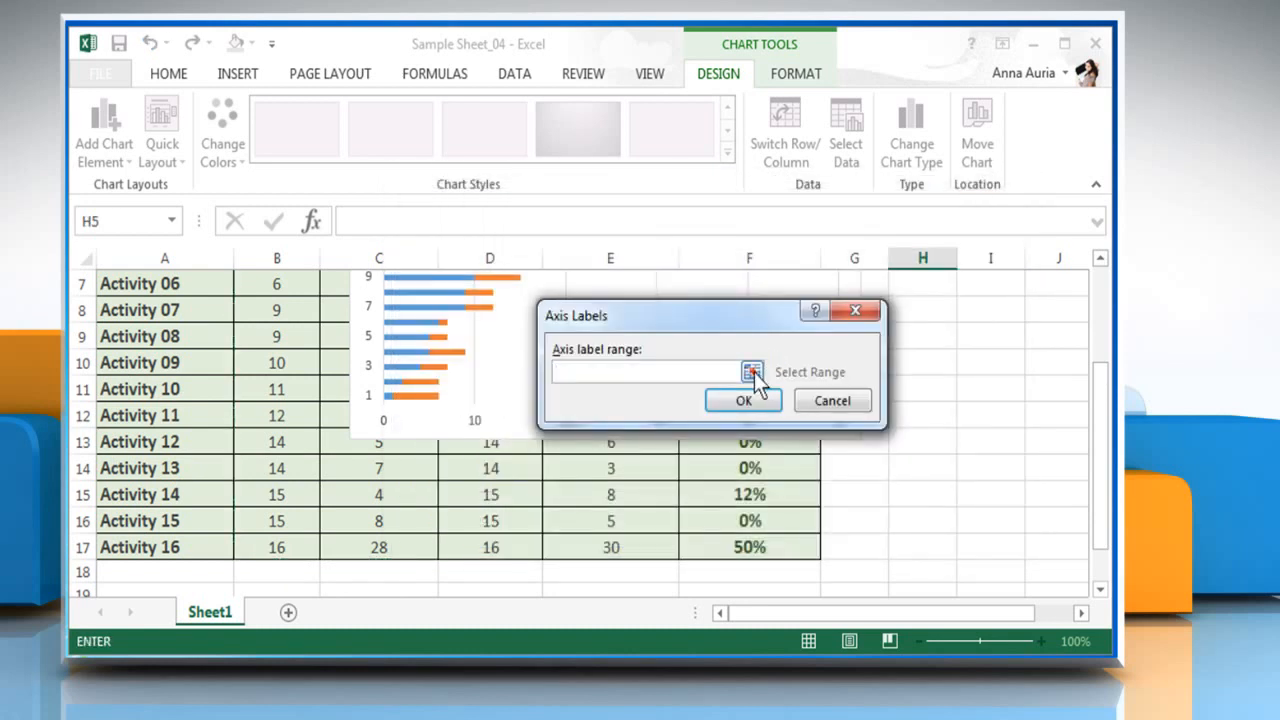
left_click(752, 372)
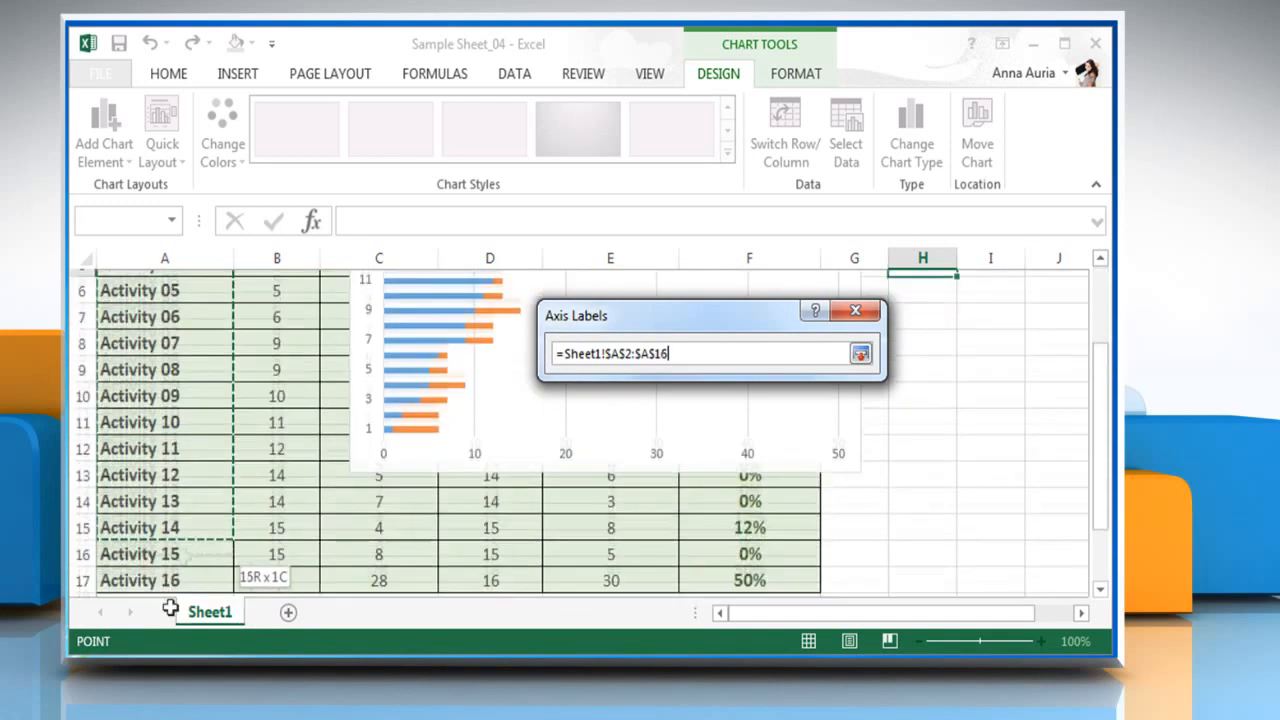
left_click(860, 352)
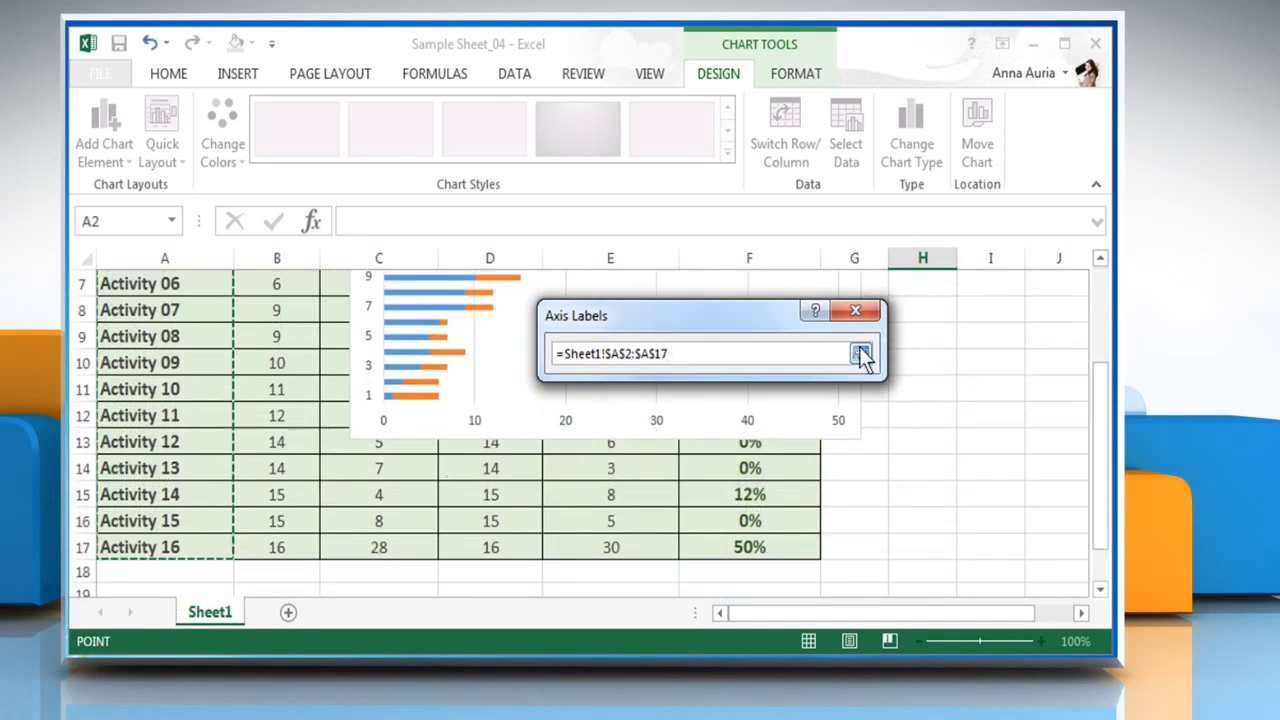
left_click(860, 352)
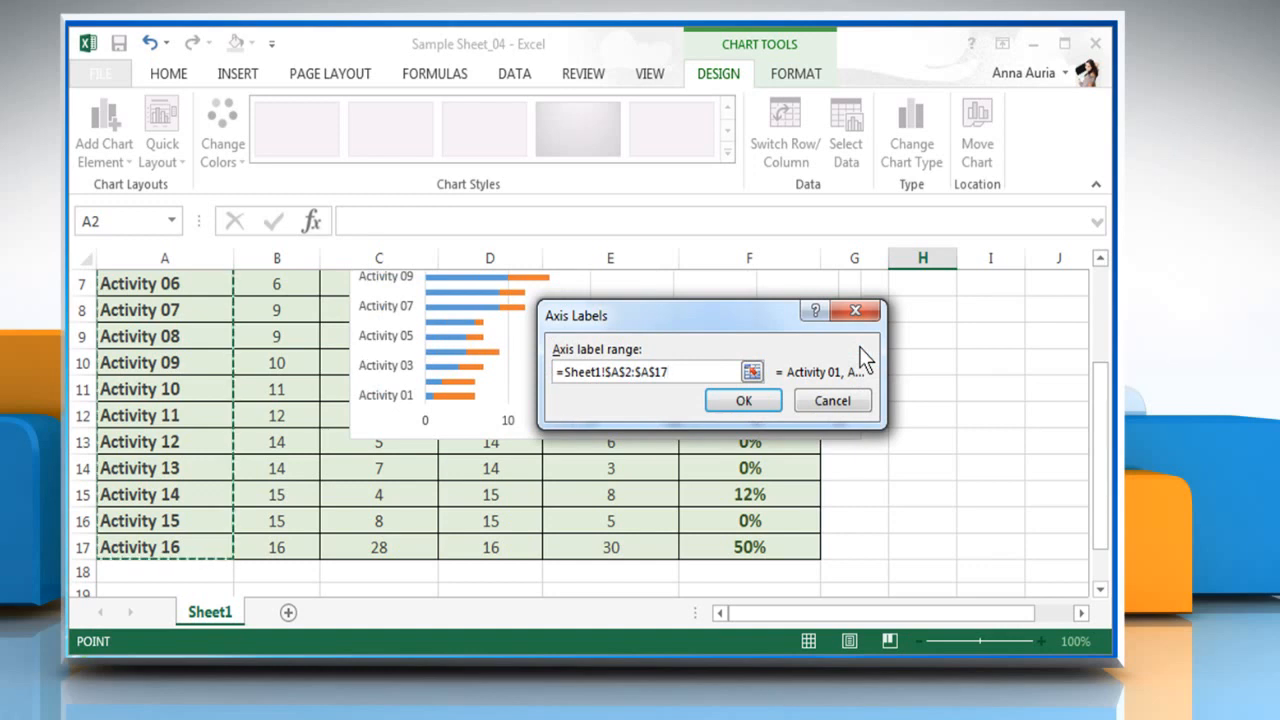
left_click(742, 400)
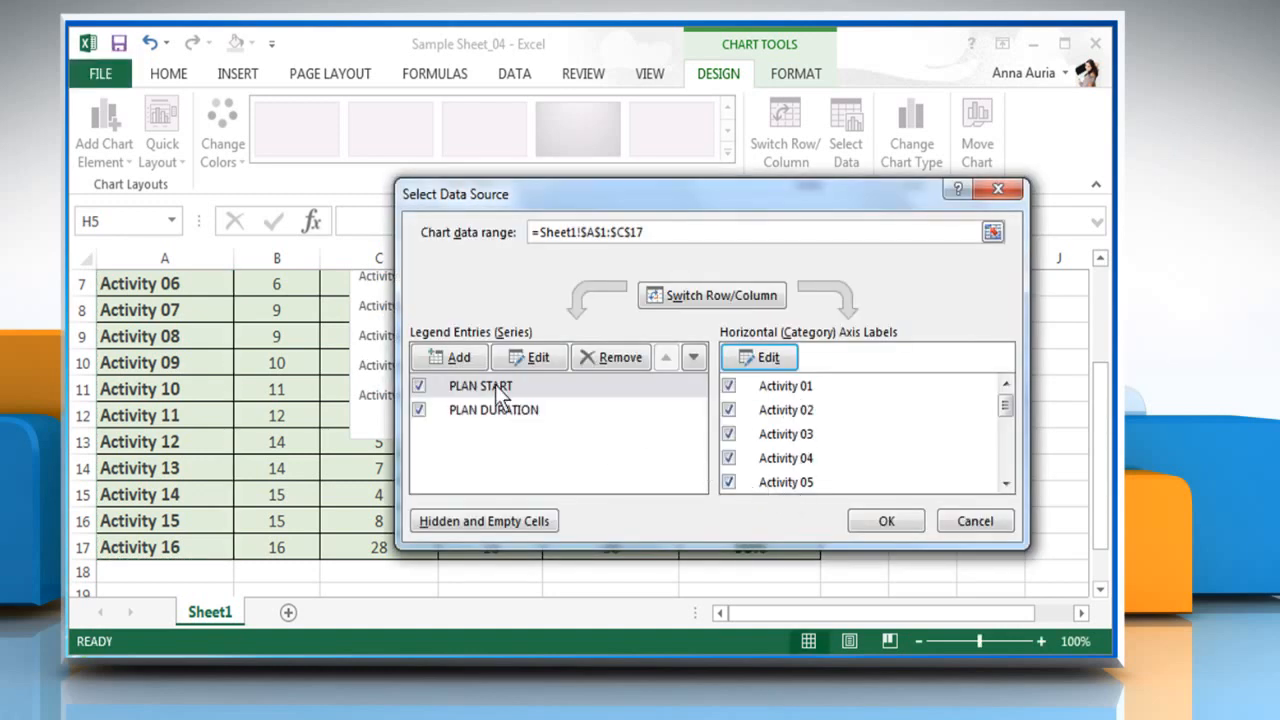
mouse_move(836, 500)
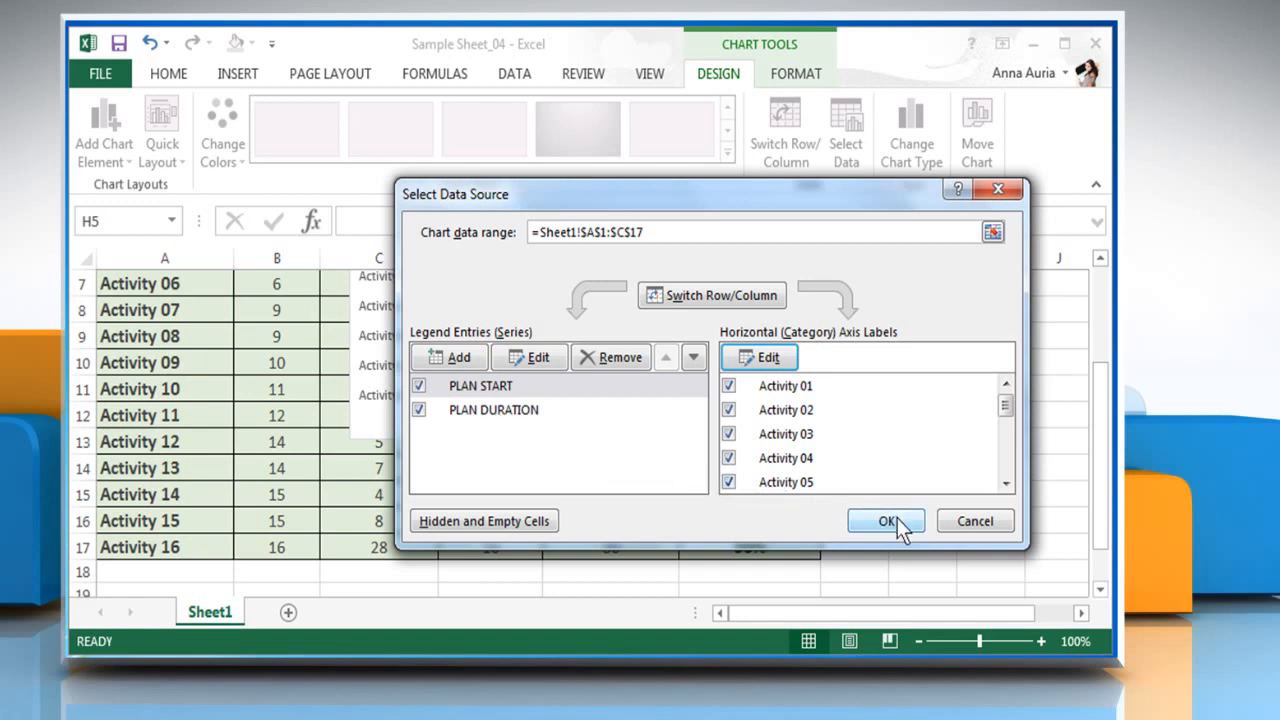
Confirm the data source and untick Legend in Chart Elements so only bars and axes remain.
left_click(884, 520)
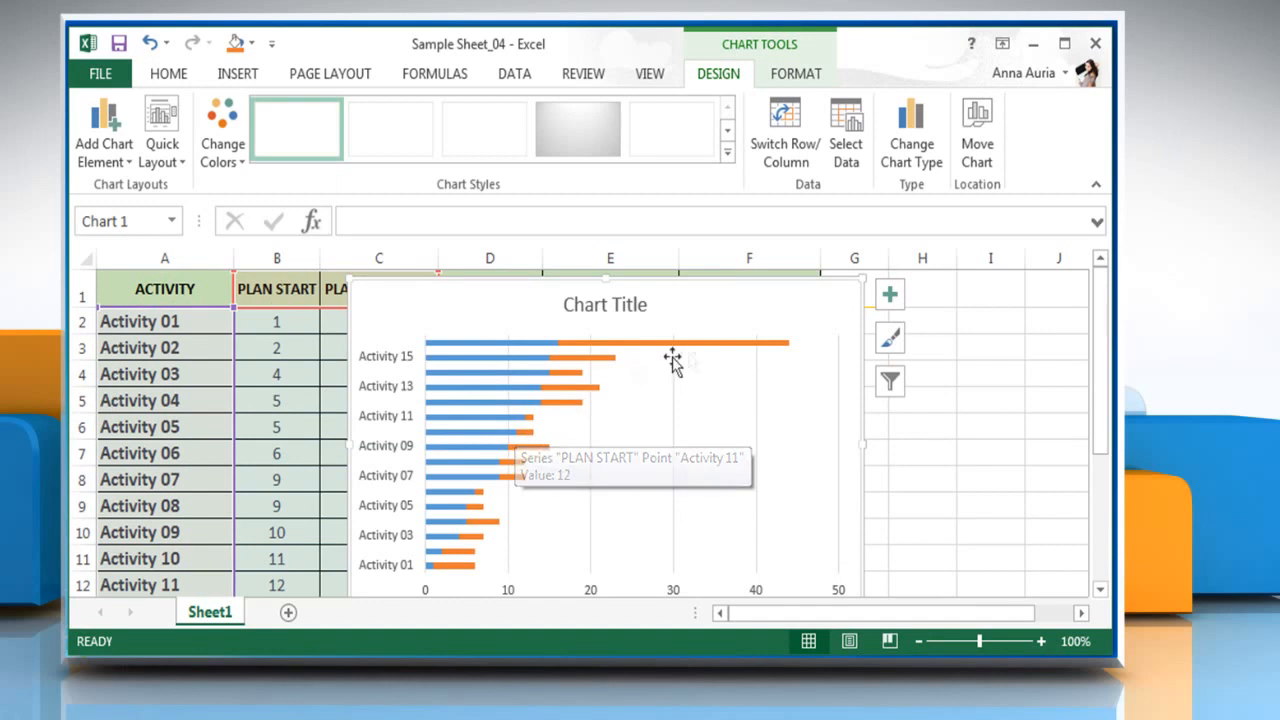
mouse_move(888, 294)
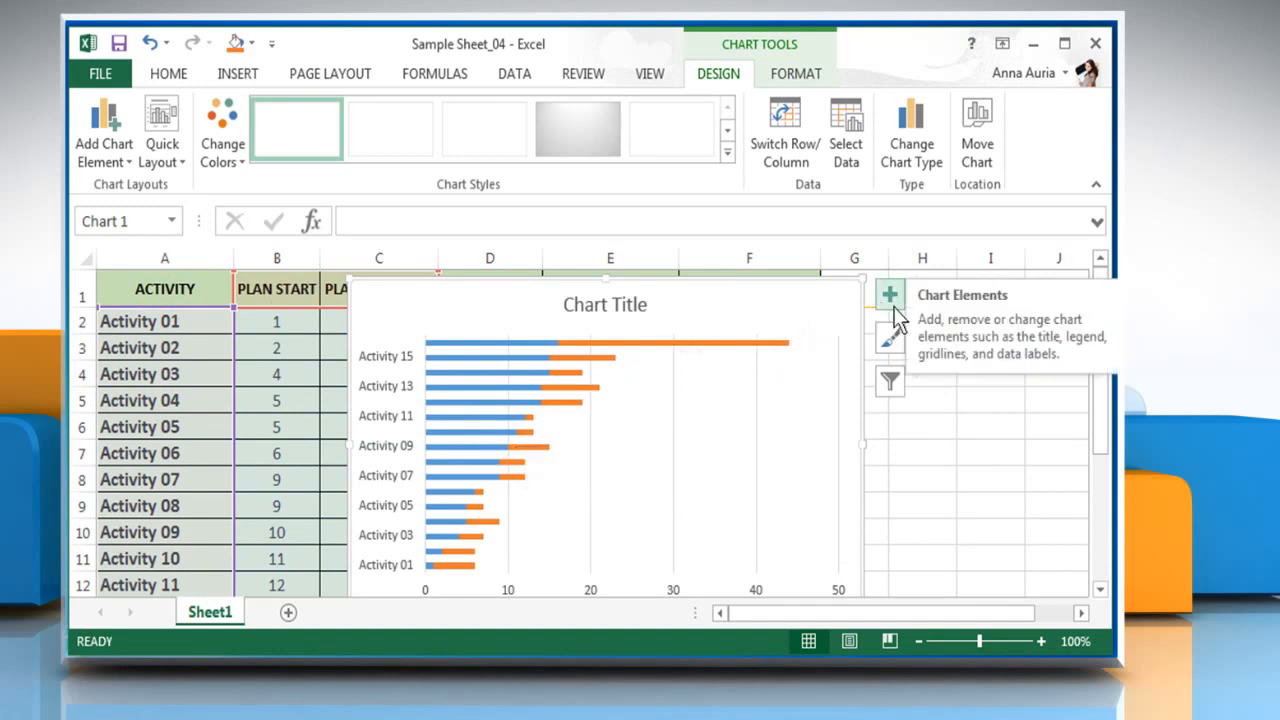
left_click(888, 294)
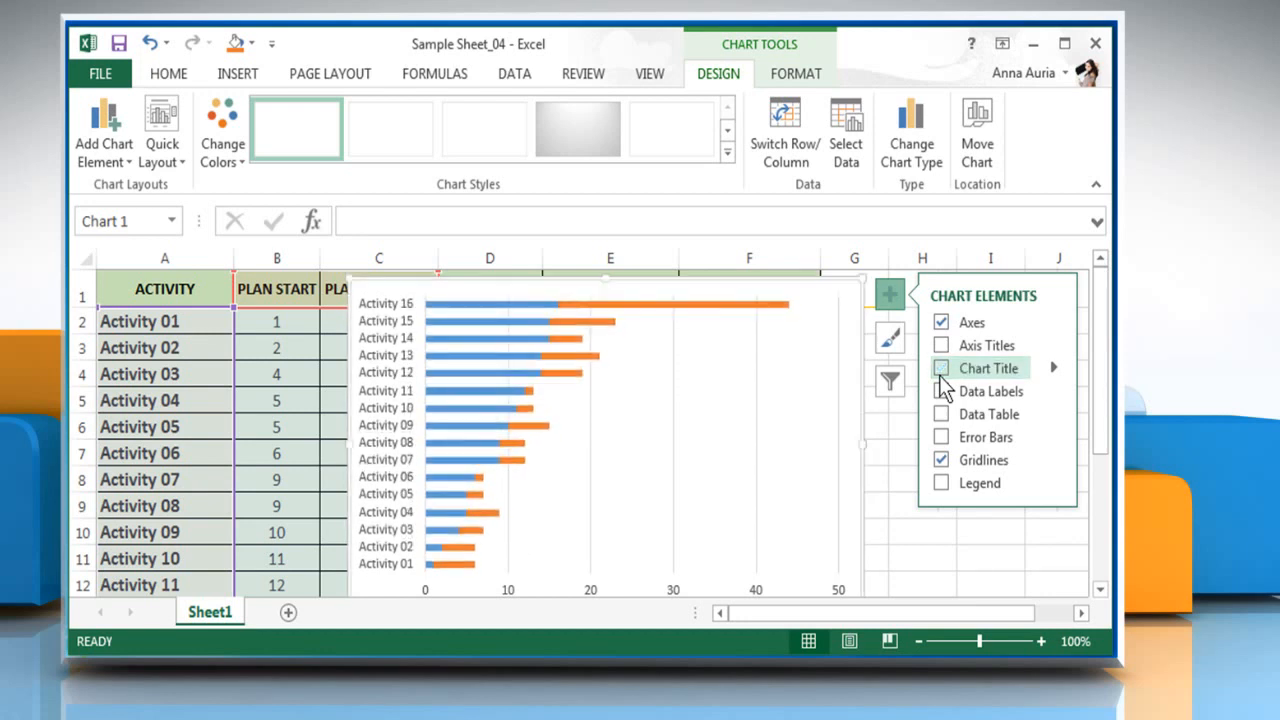
left_click(940, 482)
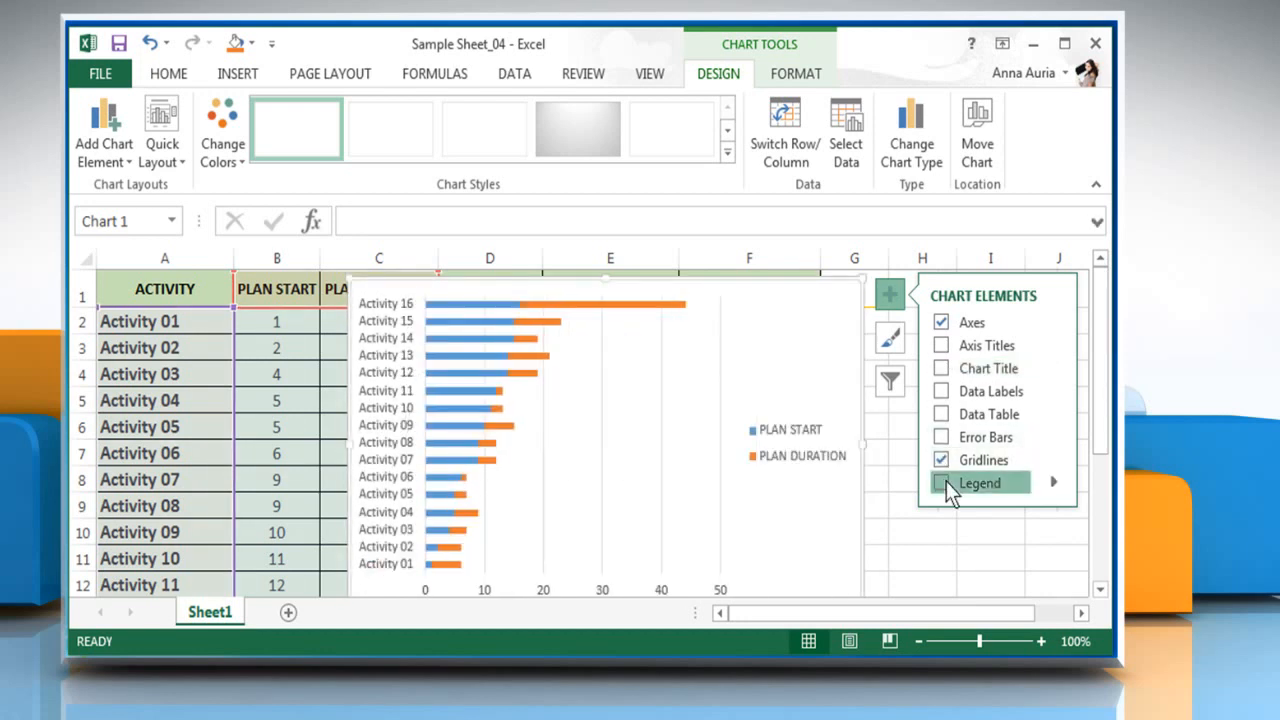
left_click(940, 482)
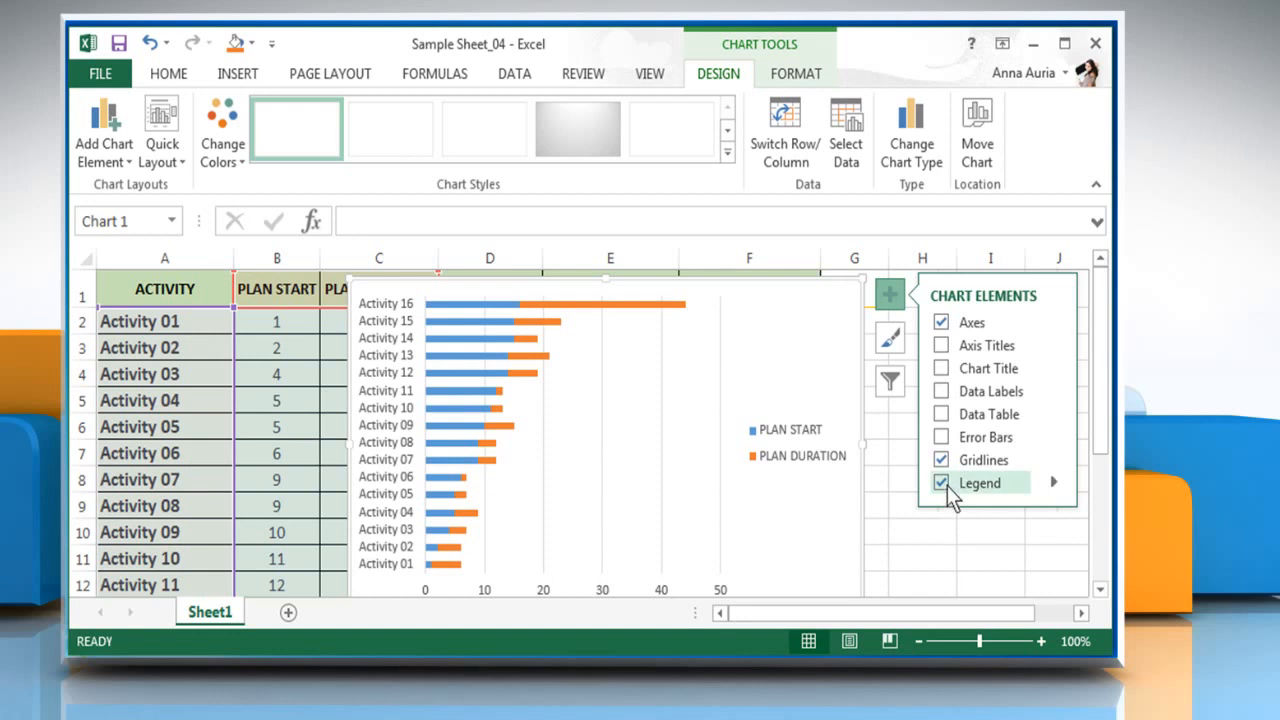
left_click(940, 482)
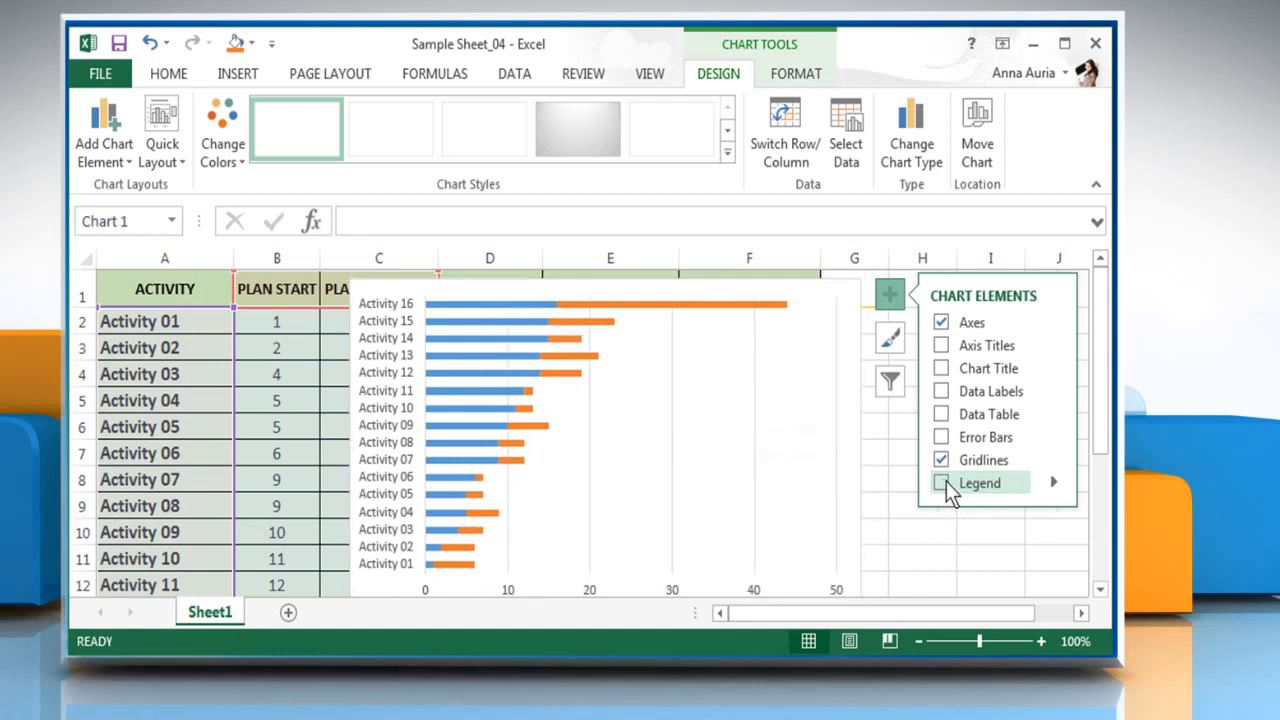
left_click(940, 482)
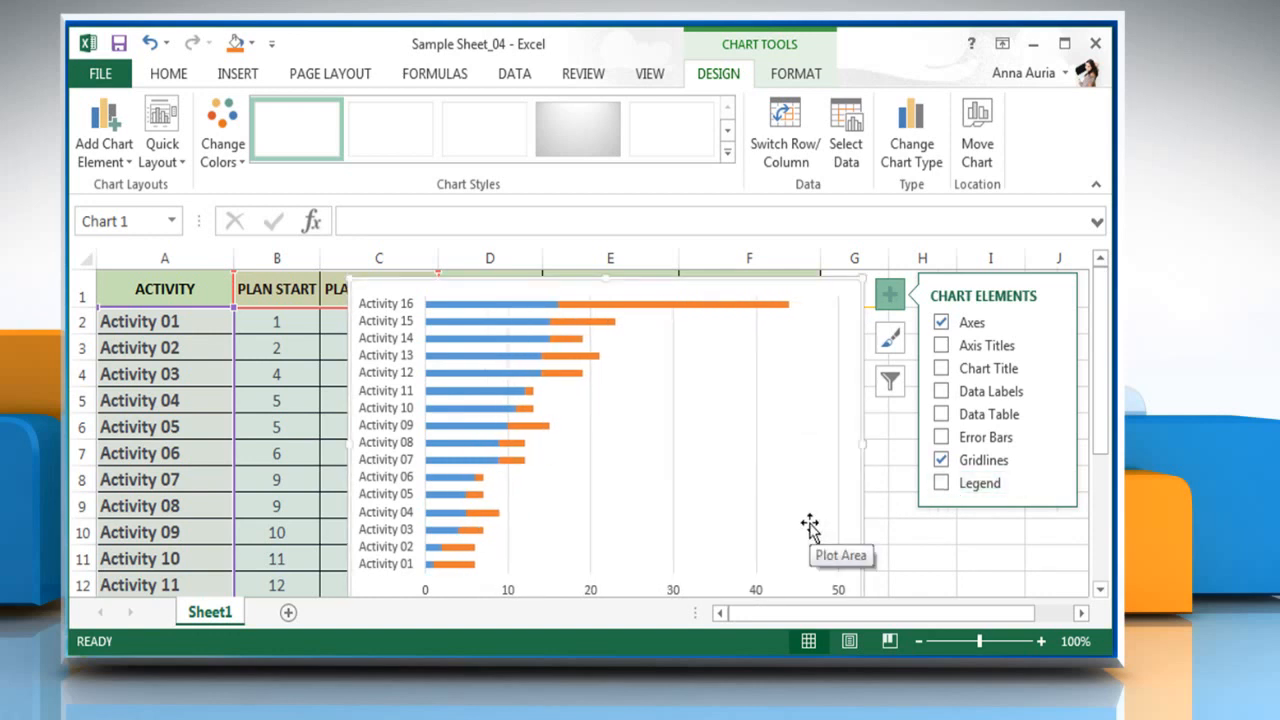
mouse_move(836, 476)
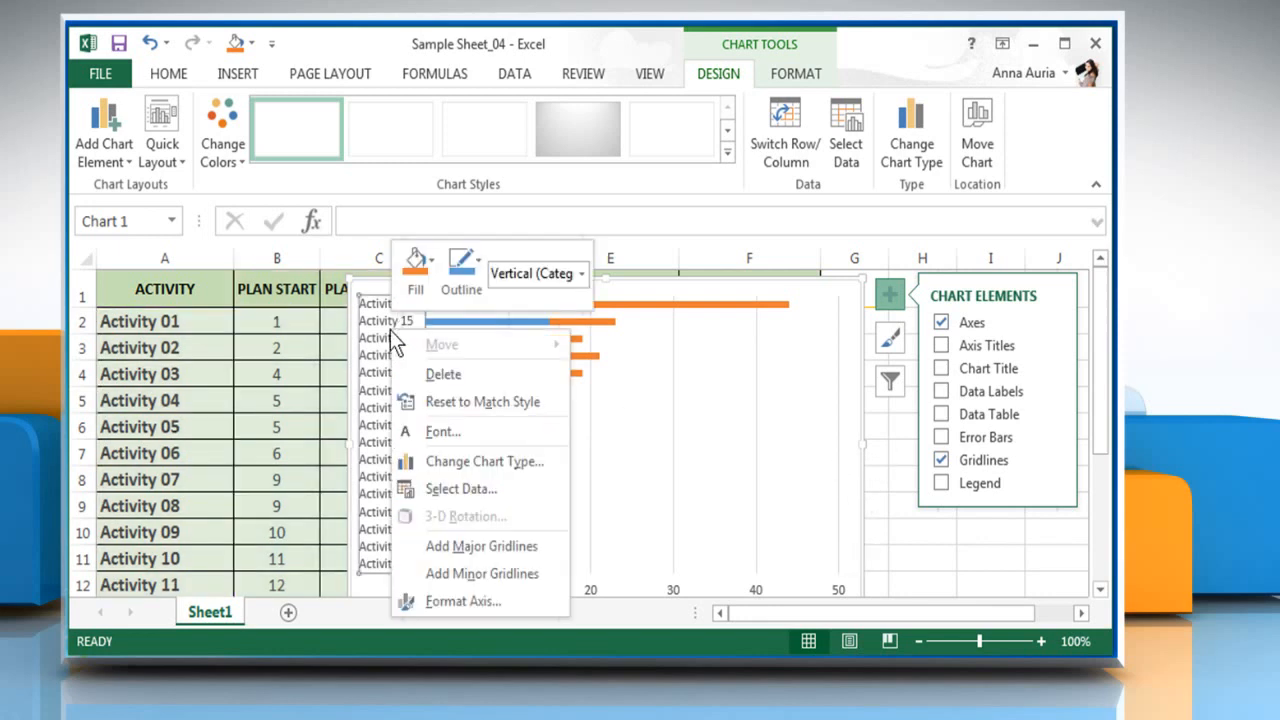
Set the vertical axis to Categories in reverse order so Activity 01 is listed first.
left_click(464, 600)
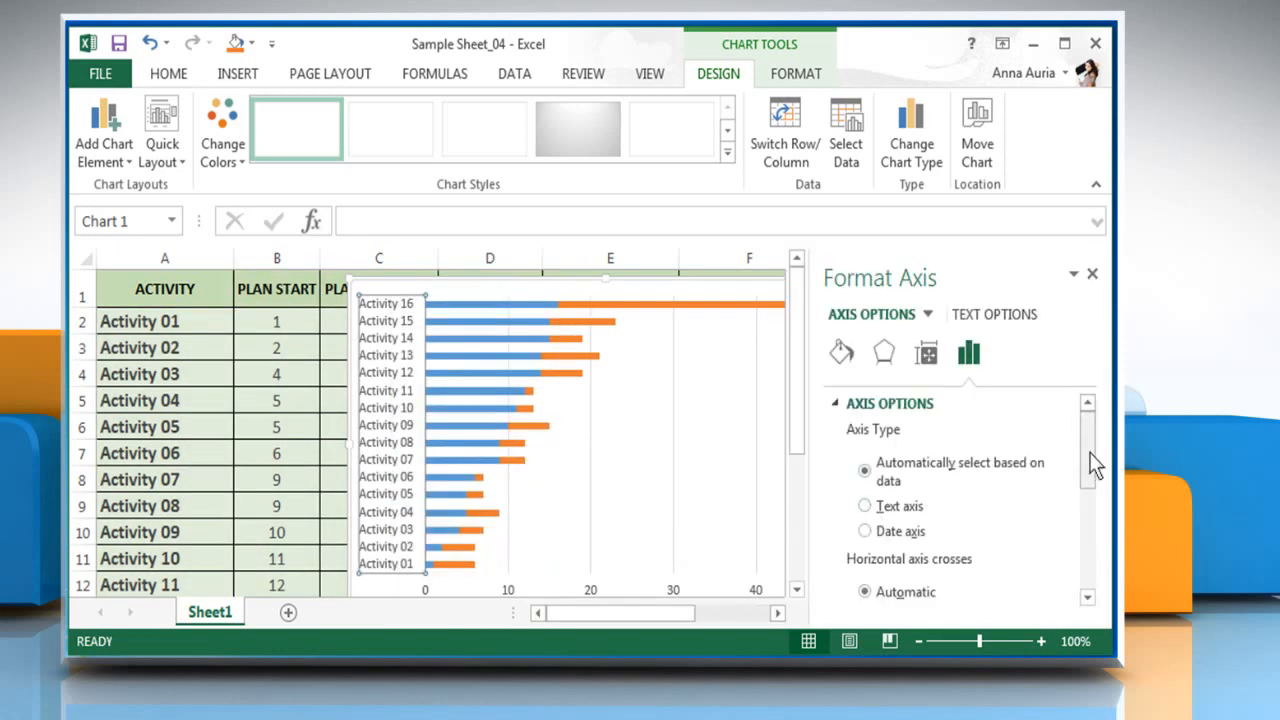
scroll("down", 3)
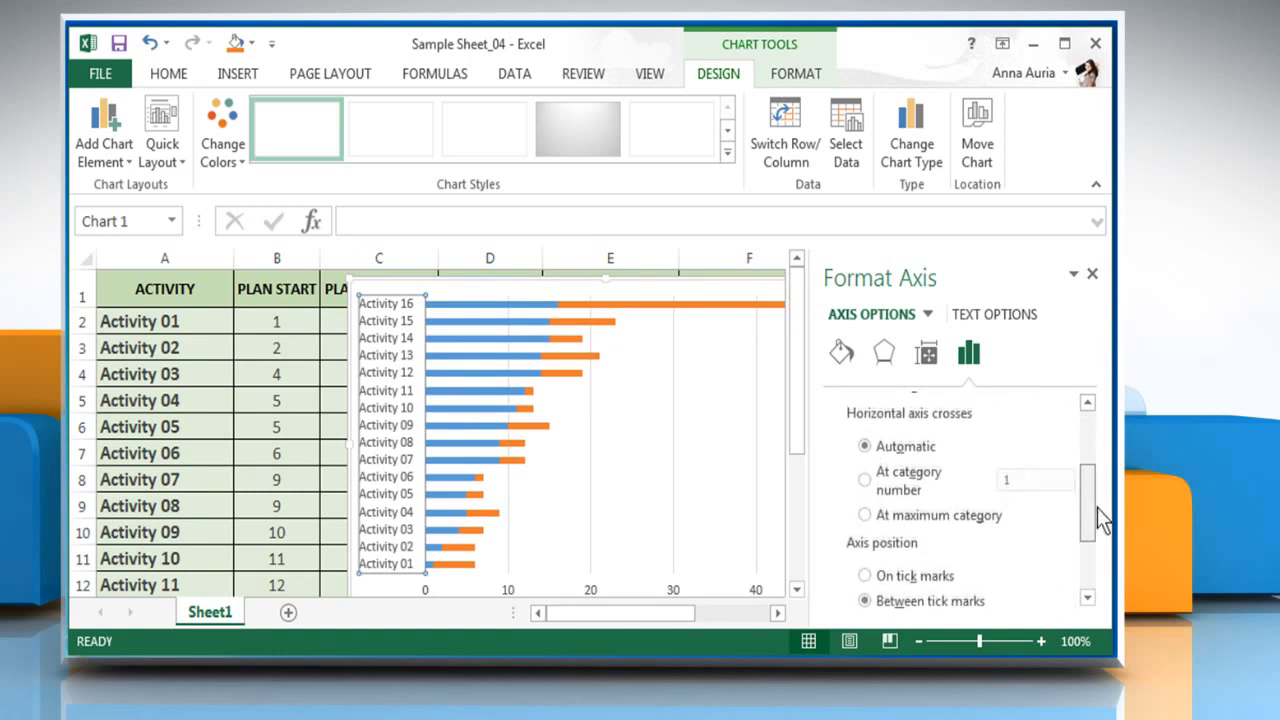
scroll("down", 3)
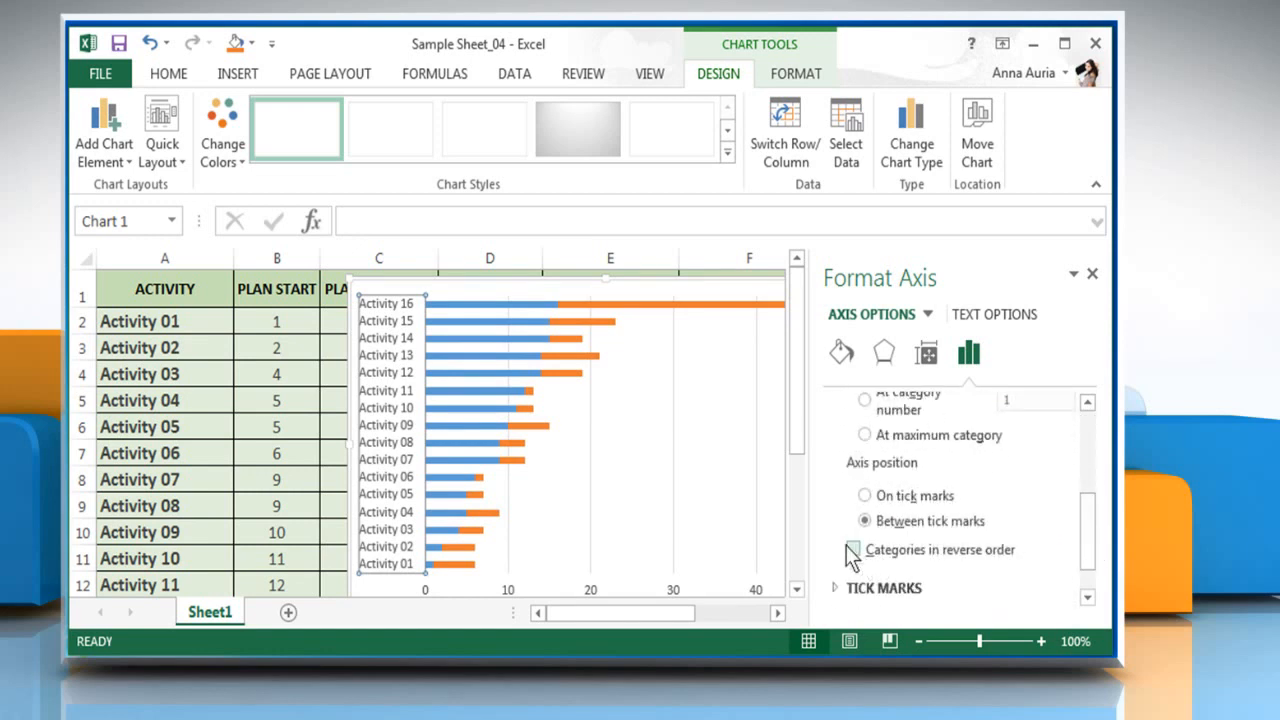
left_click(856, 548)
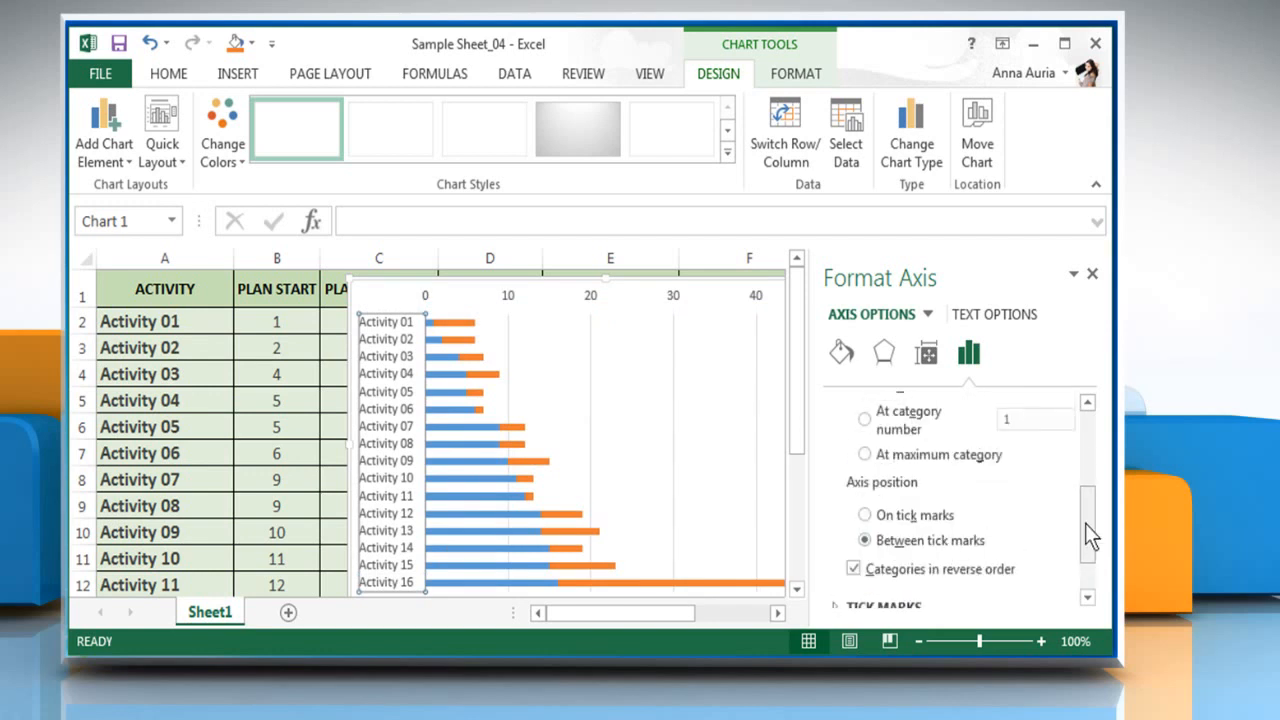
scroll("up", 3)
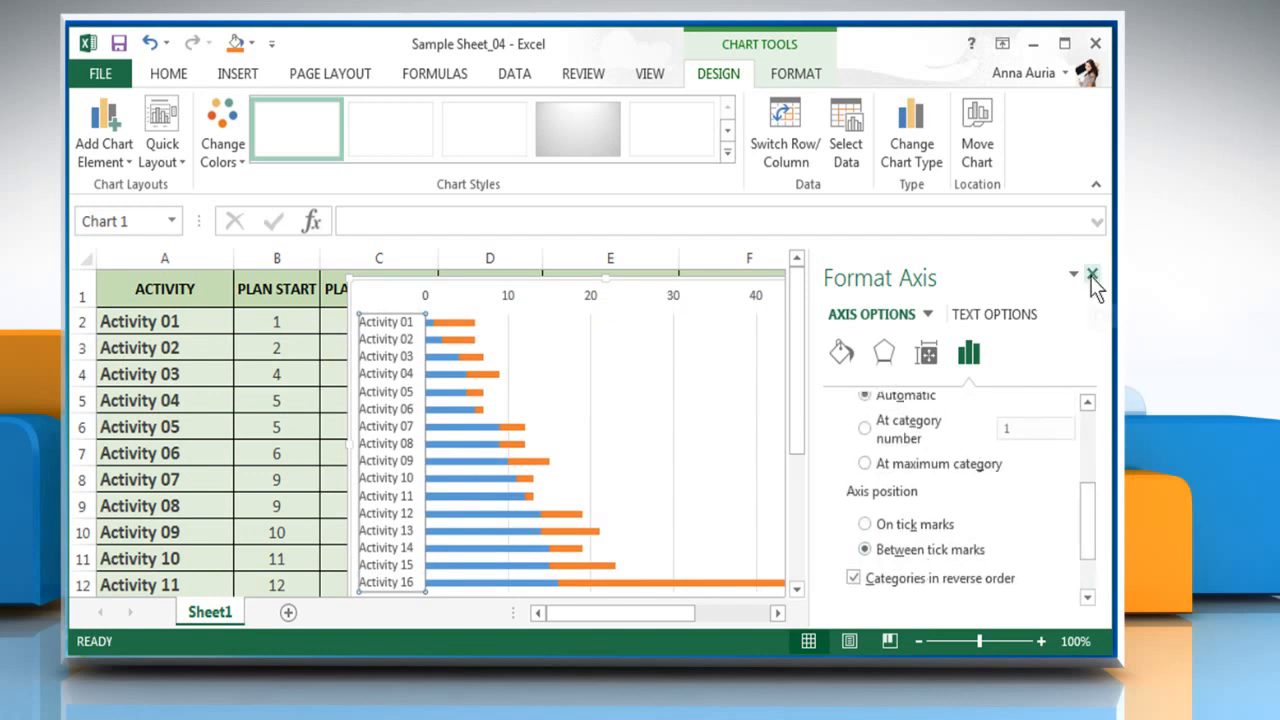
left_click(1092, 274)
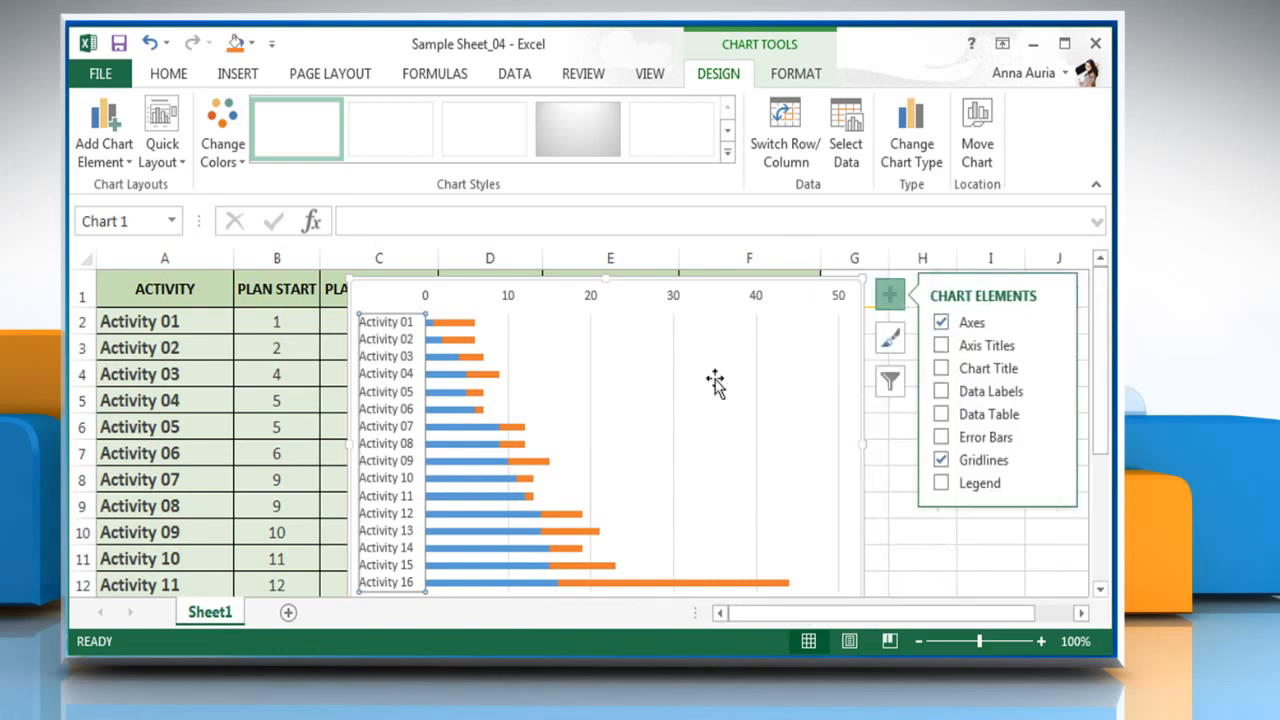
Give the blue PLAN START series No fill so only the orange duration bars remain visible.
right_click(470, 420)
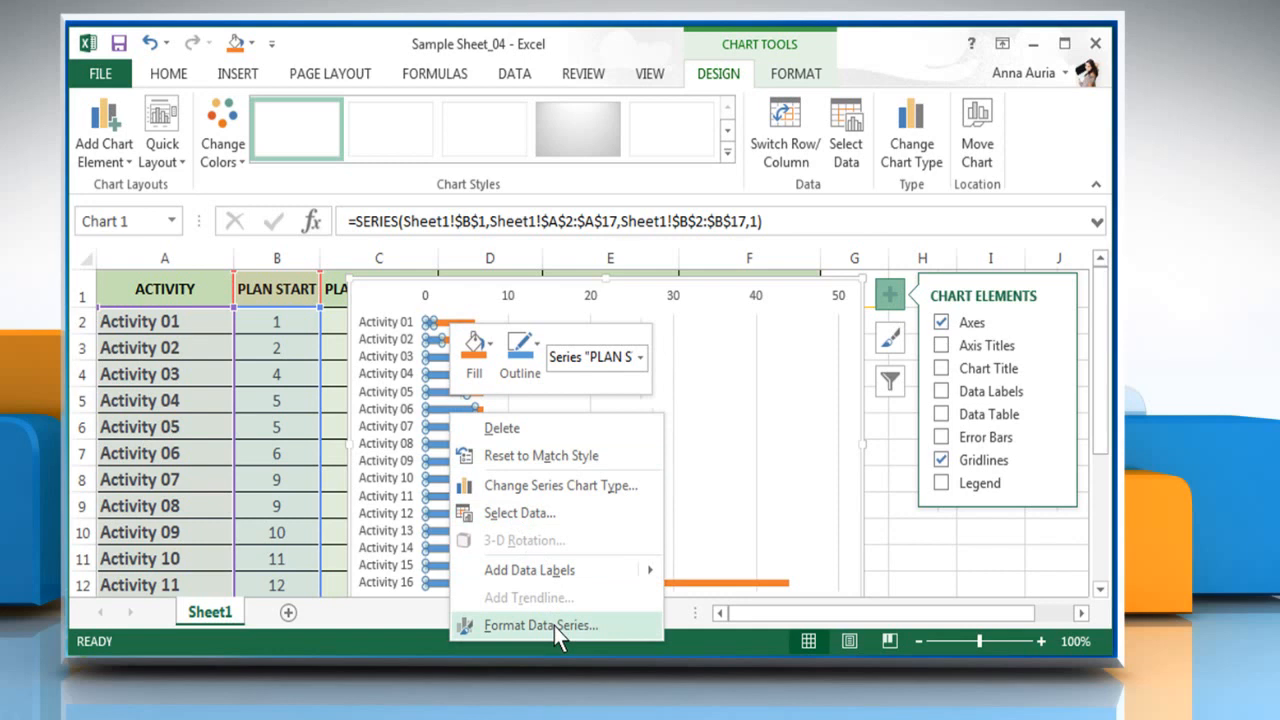
left_click(540, 624)
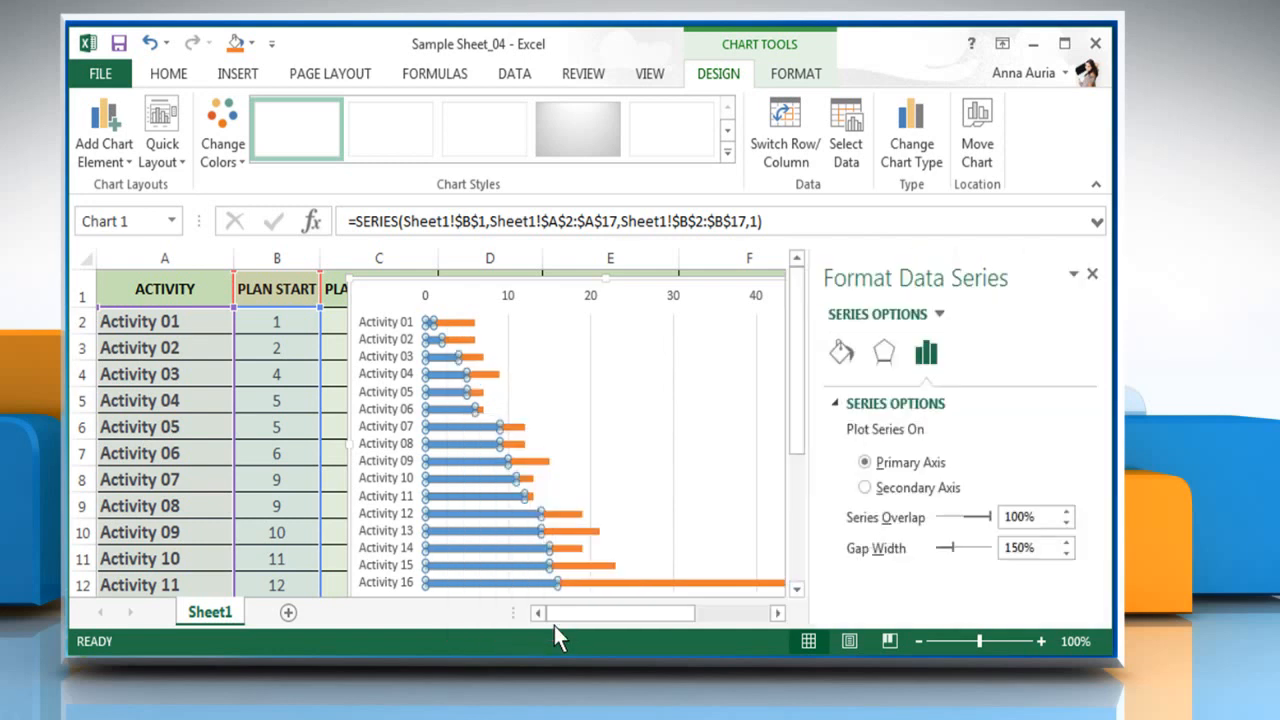
mouse_move(840, 352)
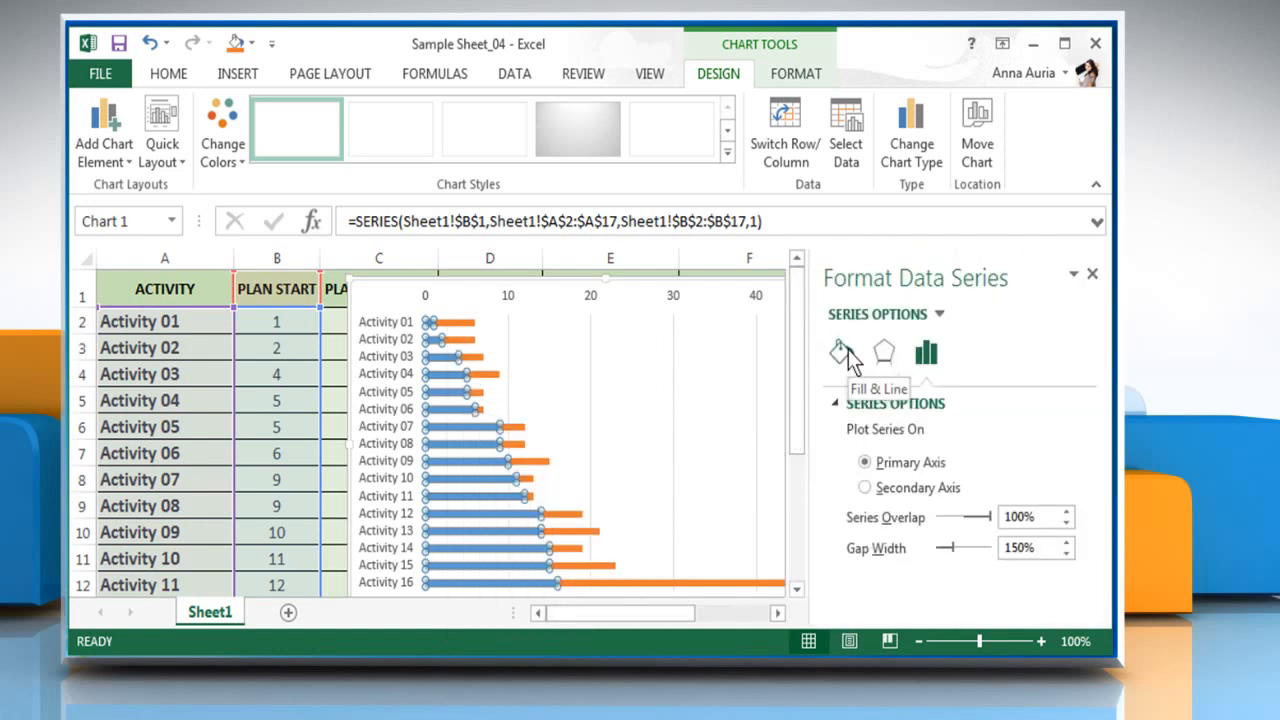
left_click(840, 352)
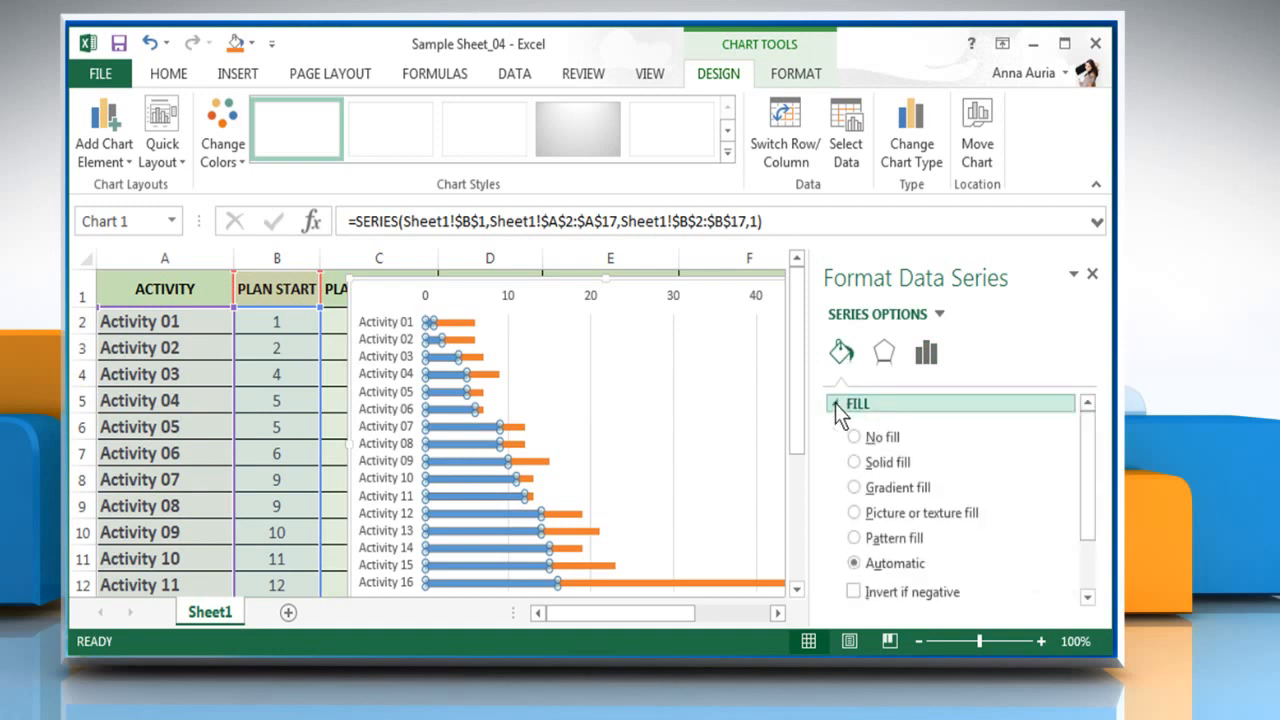
left_click(854, 436)
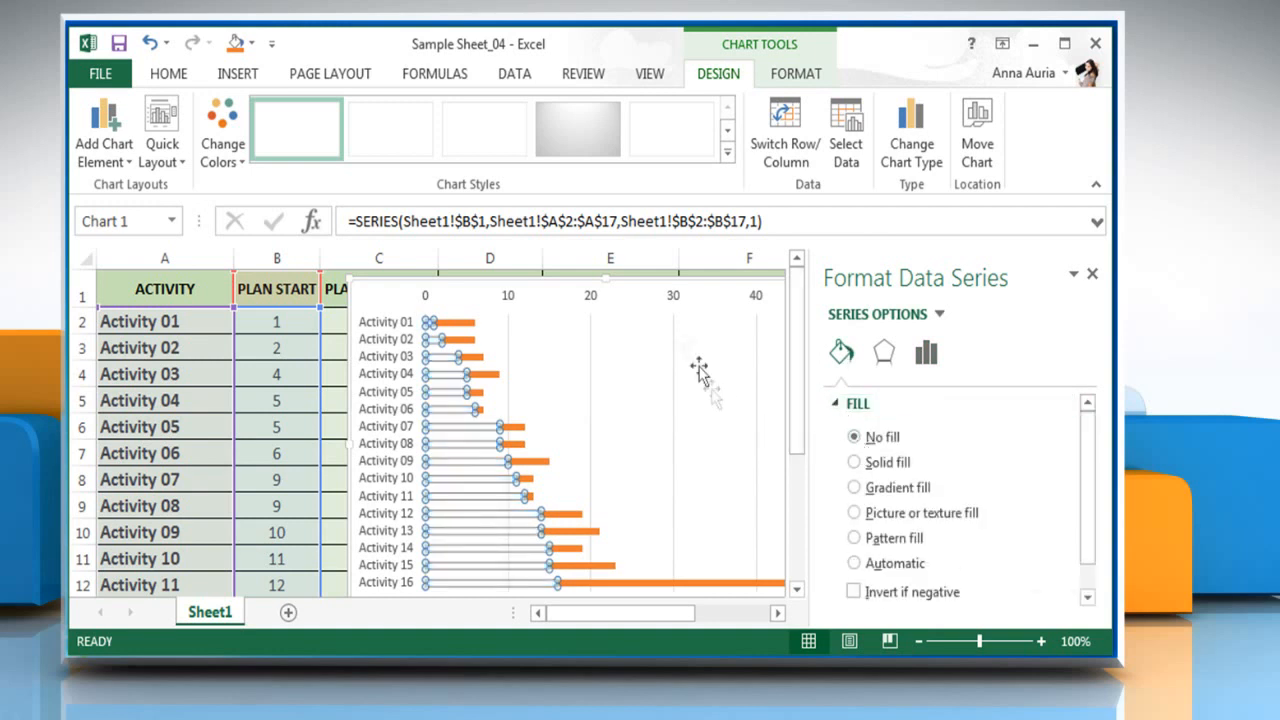
left_click(888, 294)
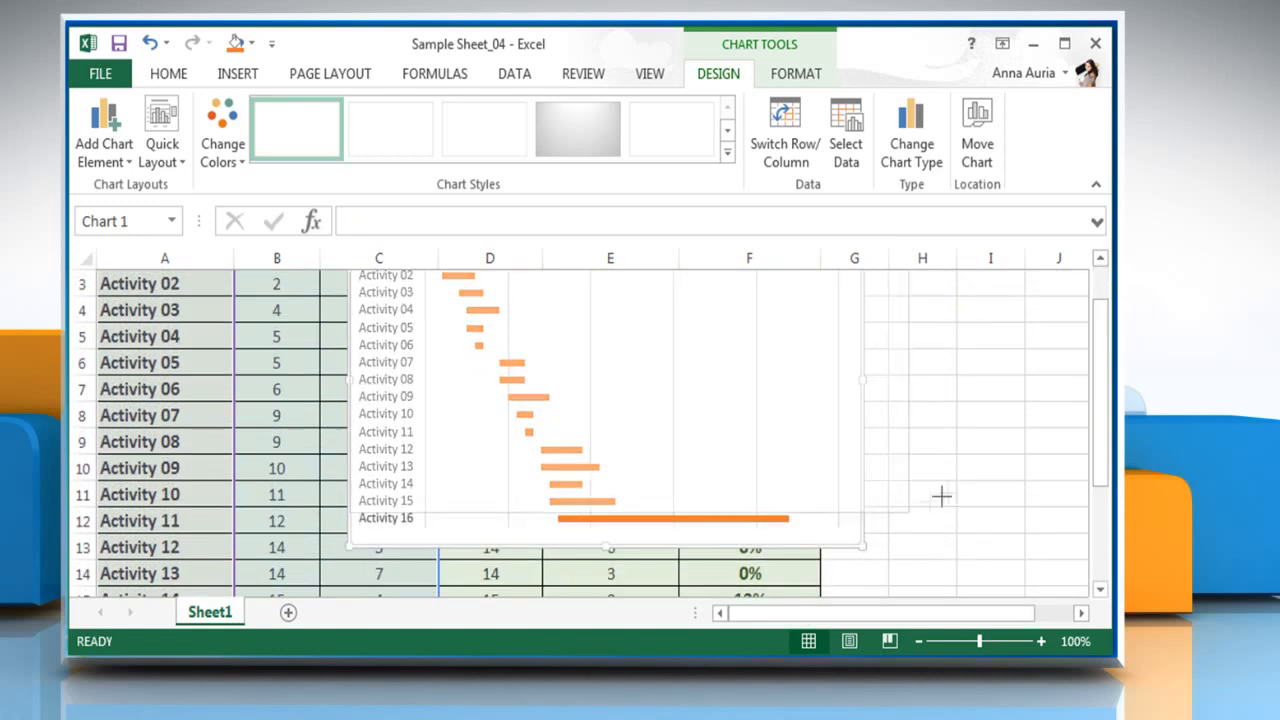
Scroll the worksheet to review the finished Gantt chart.
scroll("right", 3)
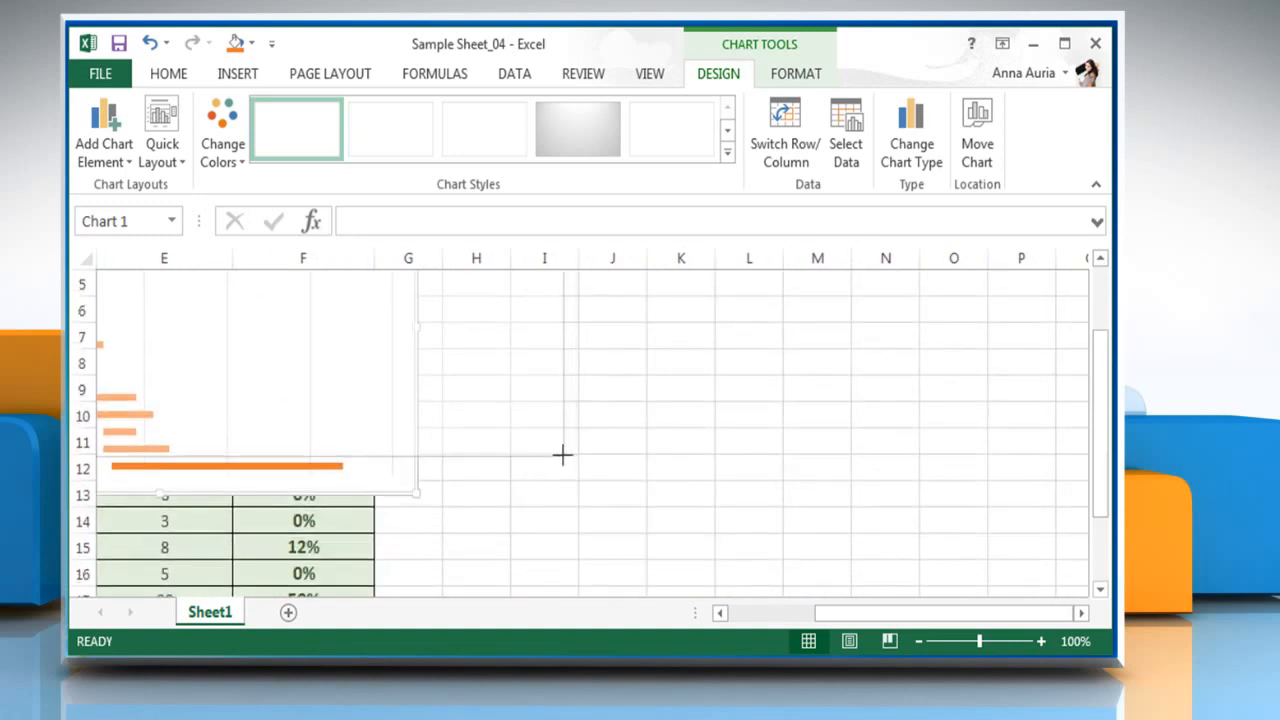